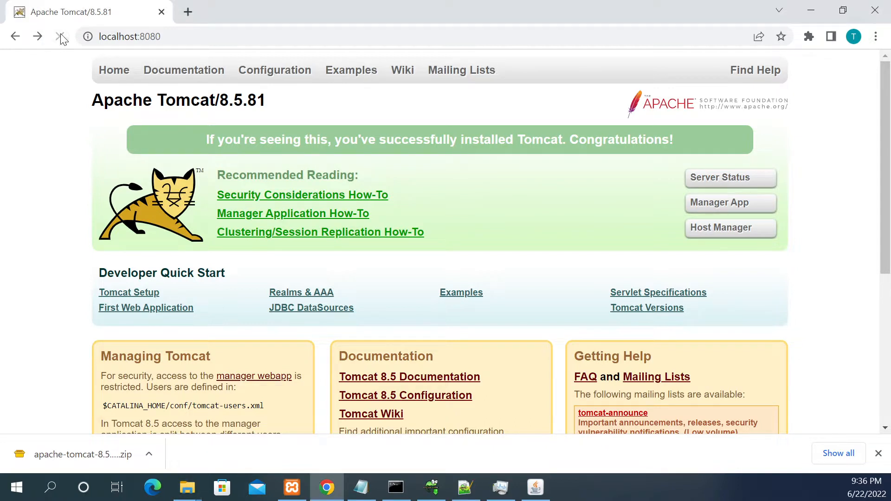
- Attempt Manager App sign-in as admin, which returns a 401 Unauthorized page about the manager-gui role
left_click(731, 203)
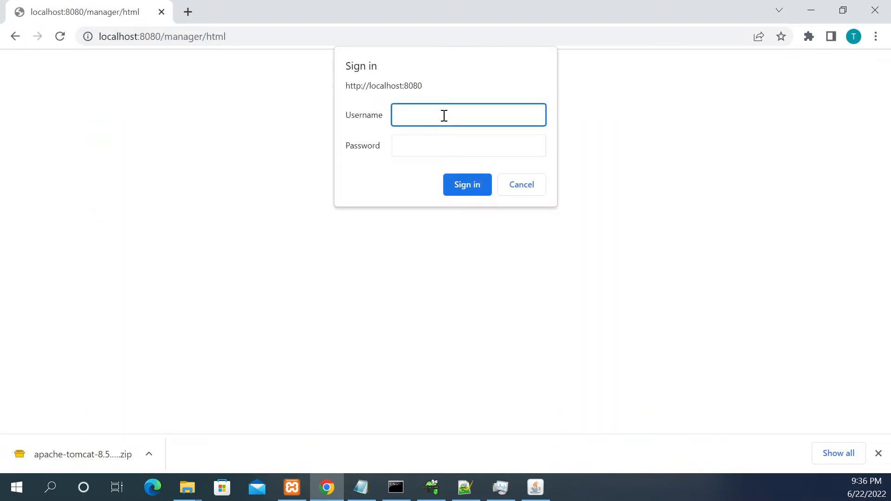
type("a")
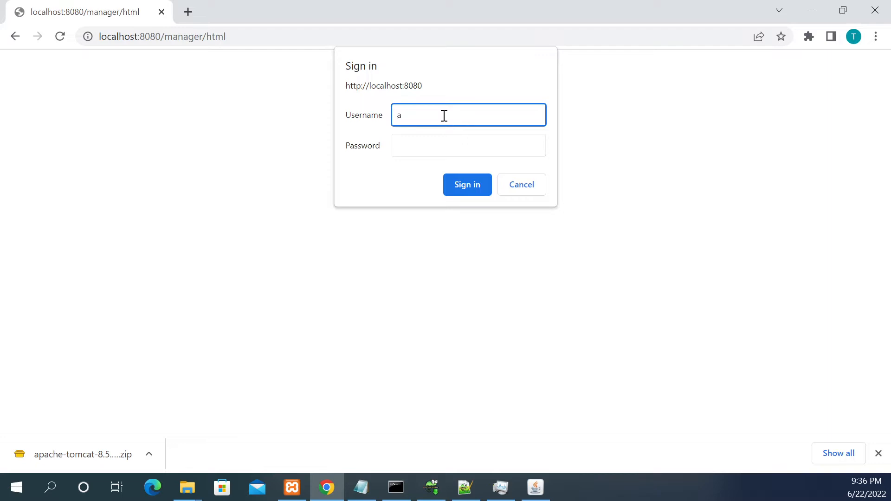
type("dmin")
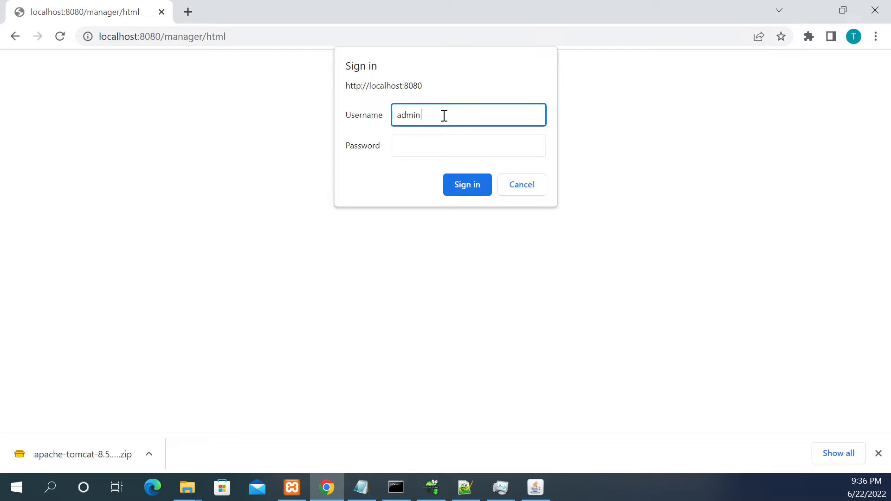
left_click(468, 145)
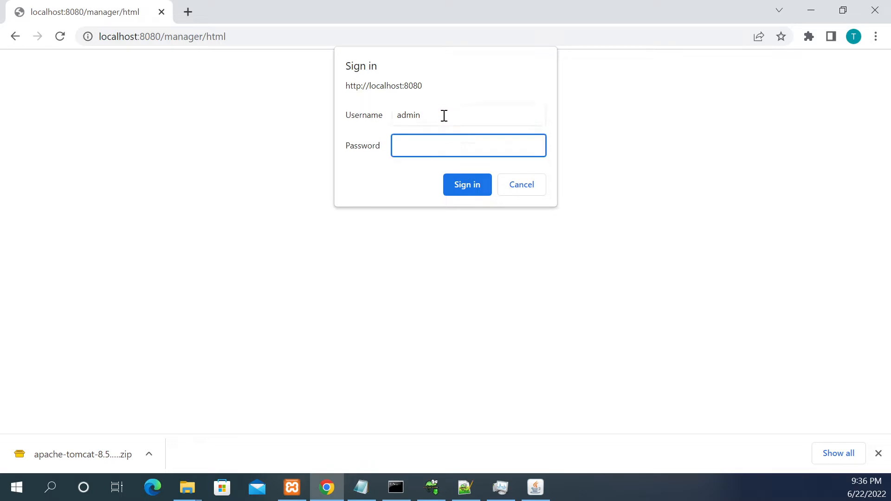
type("••••")
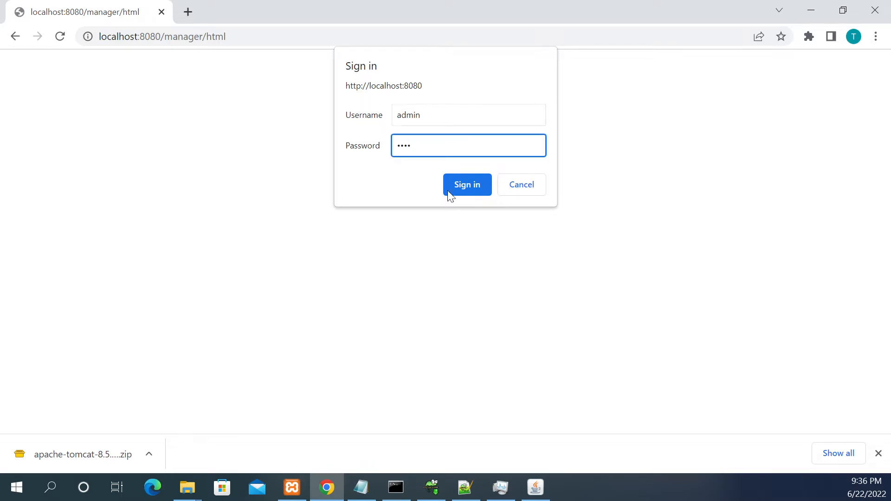
left_click(521, 185)
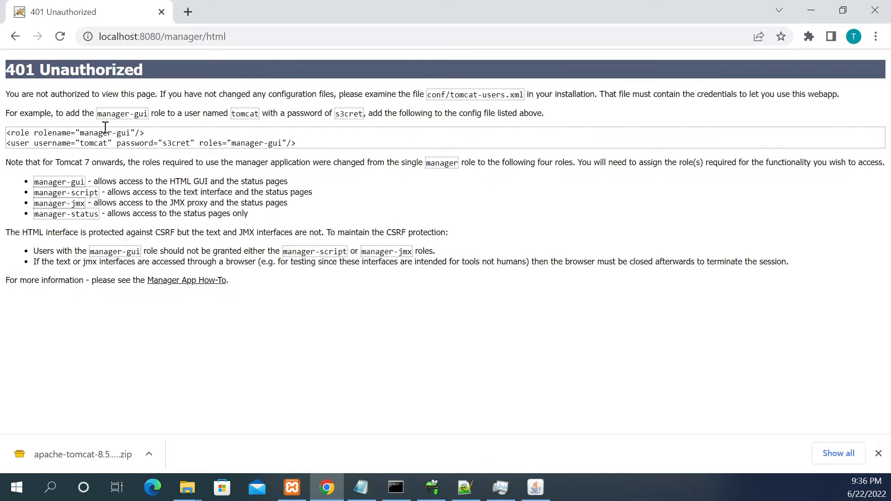
mouse_move(18, 36)
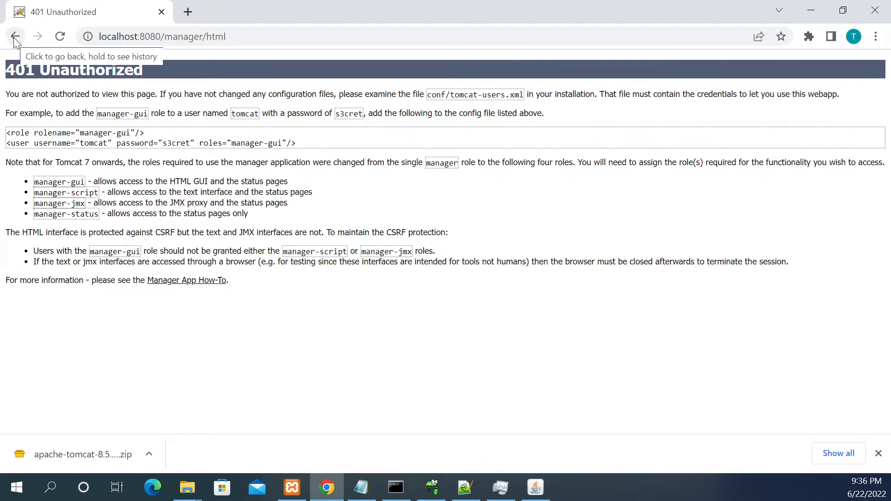
- Navigate to apache-tomcat-8.5.81\conf and bring up the context menu on tomcat-users
left_click(15, 38)
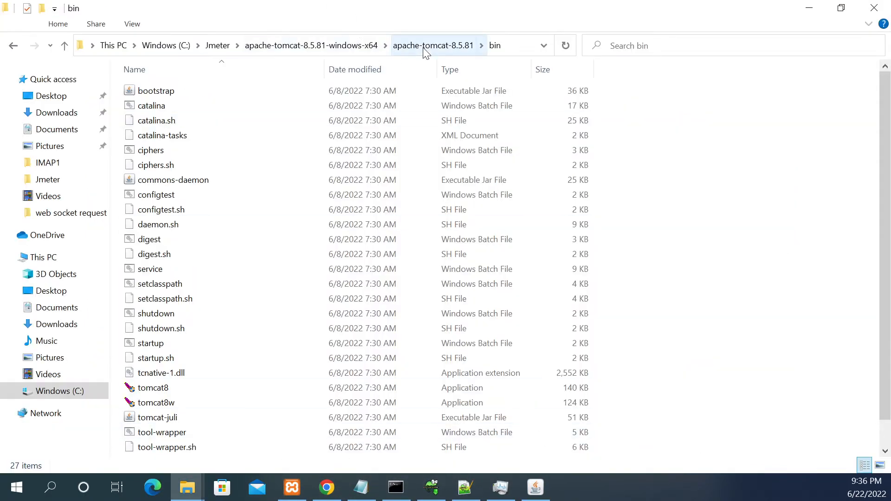
left_click(434, 44)
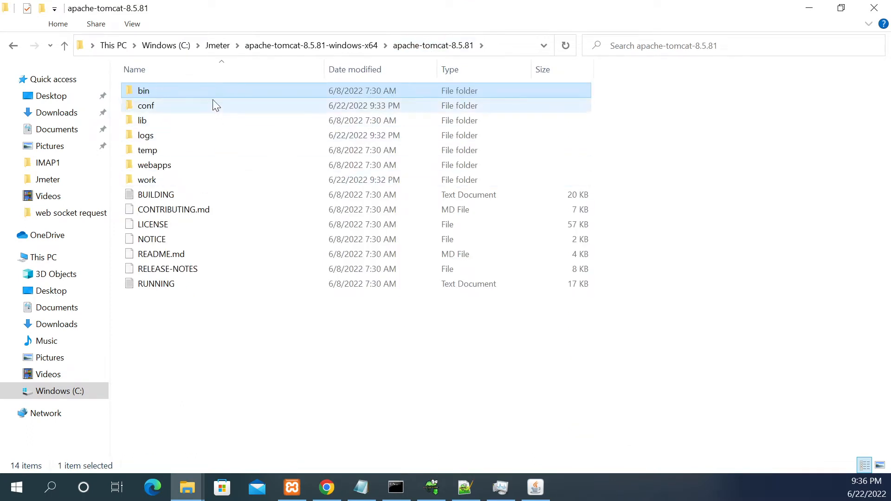
mouse_move(154, 113)
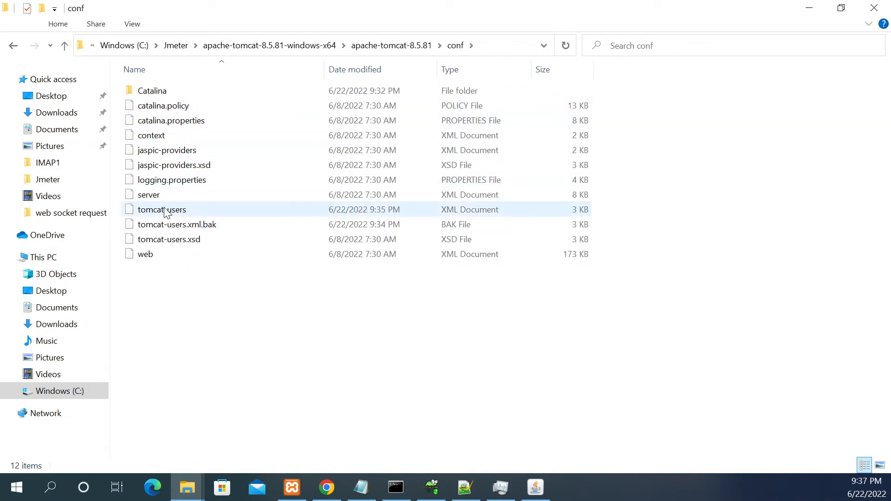
left_click(162, 210)
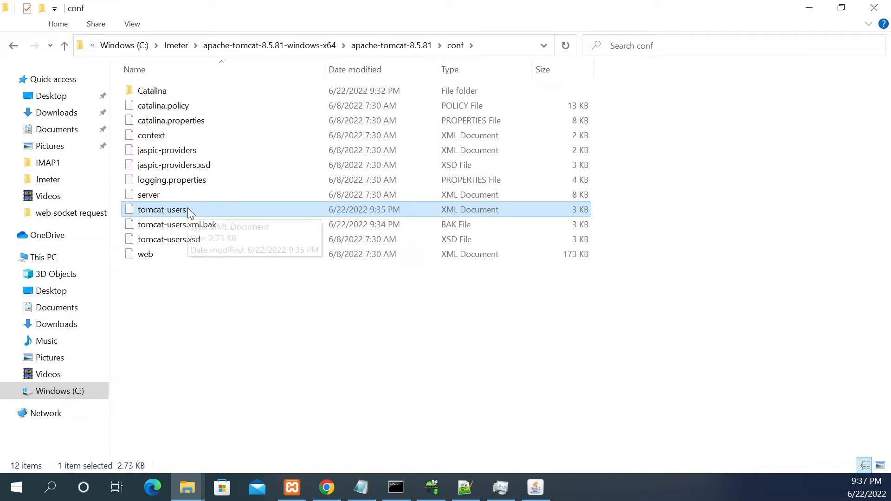
left_click(177, 224)
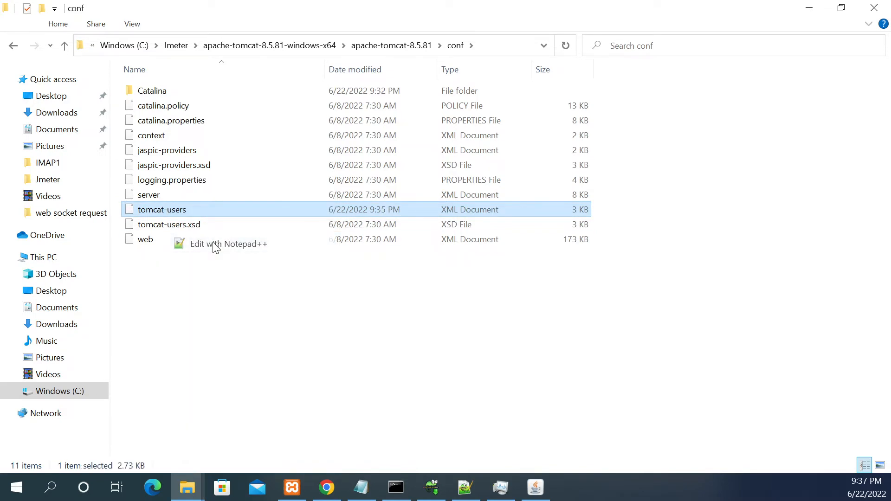
left_click(231, 245)
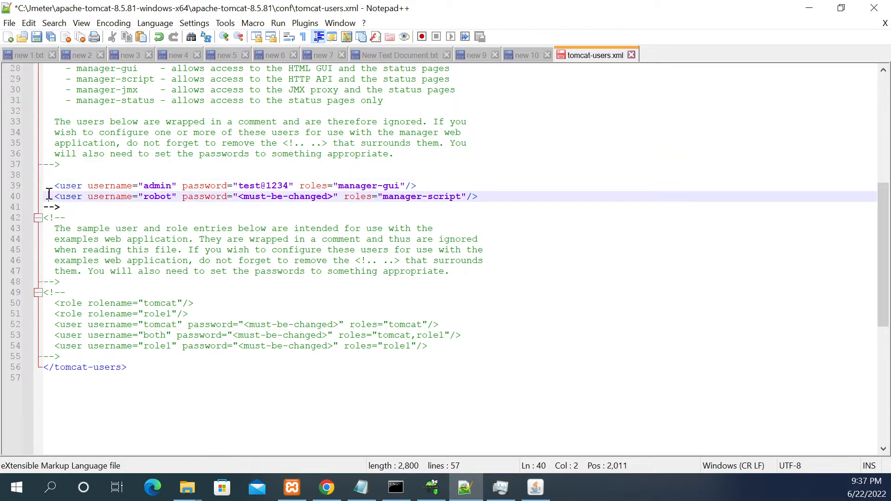
type("<!--")
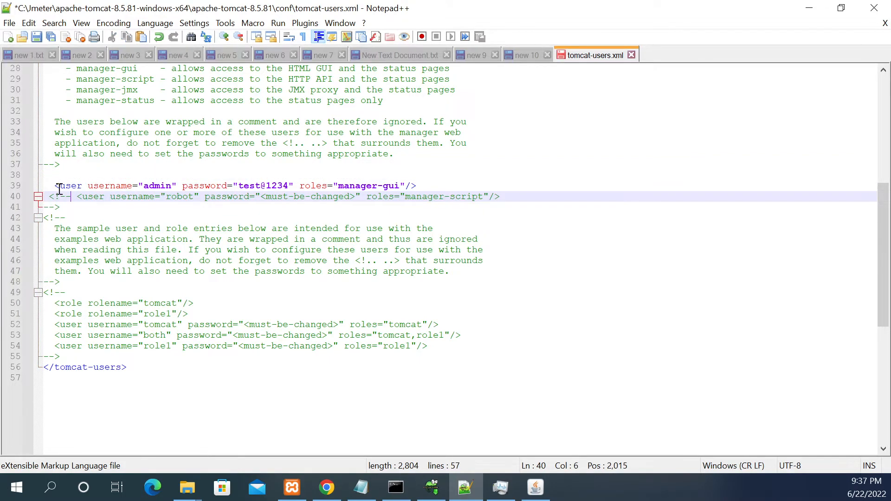
left_click(417, 186)
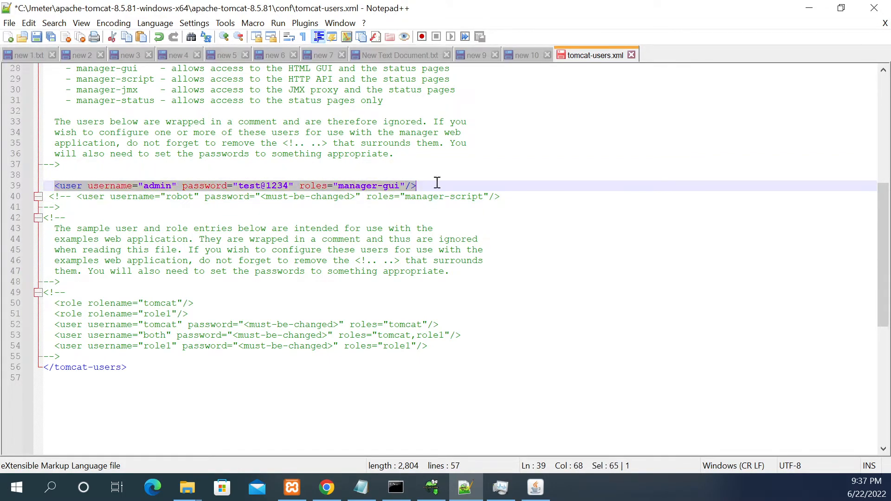
double_click(357, 186)
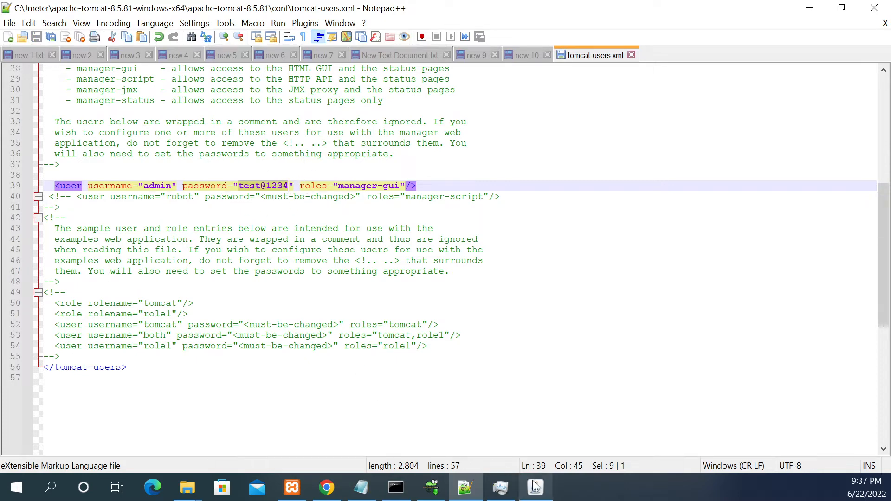
- Stop the running Tomcat console and restart it with startup.bat from the bin folder, reaching server startup in 5981 ms
left_click(539, 486)
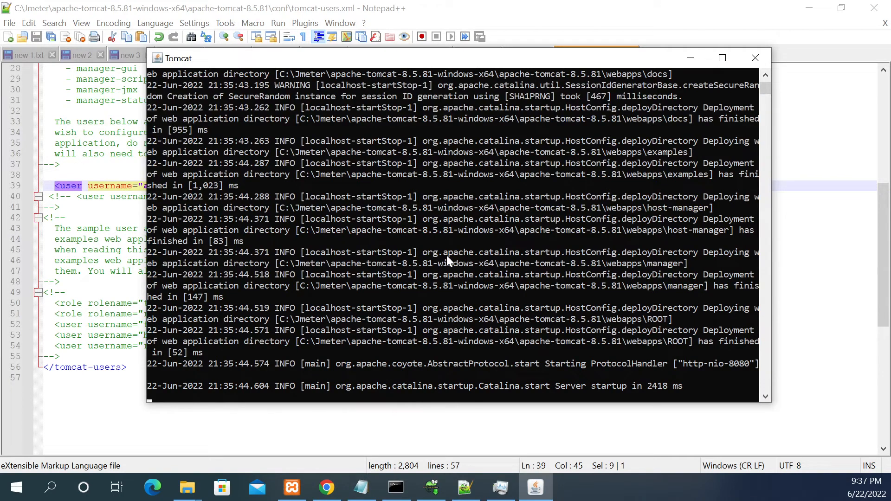
left_click(756, 57)
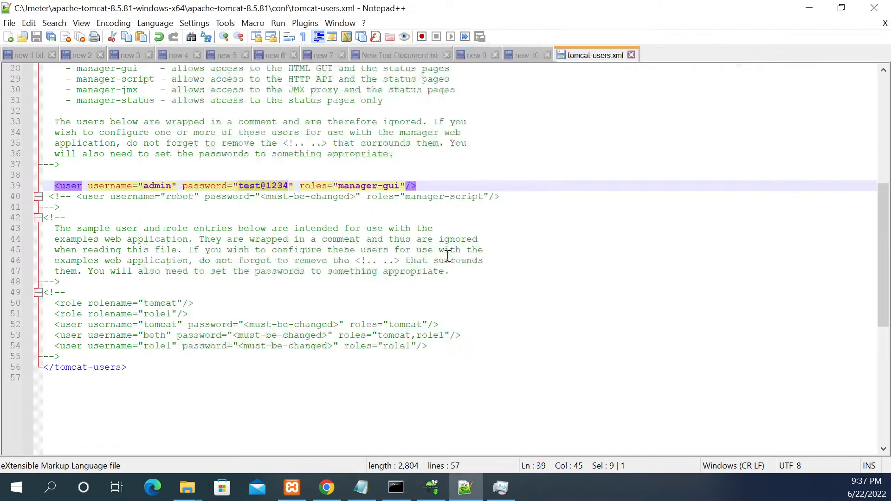
left_click(396, 486)
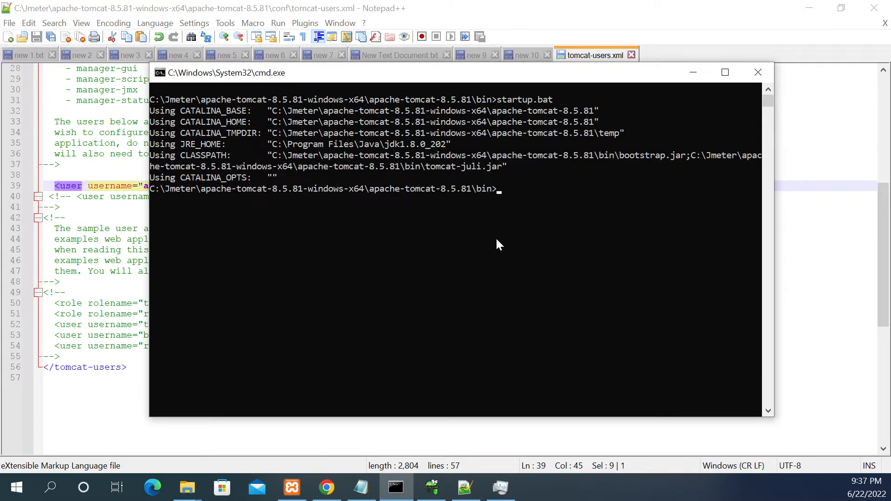
type("startup.bat")
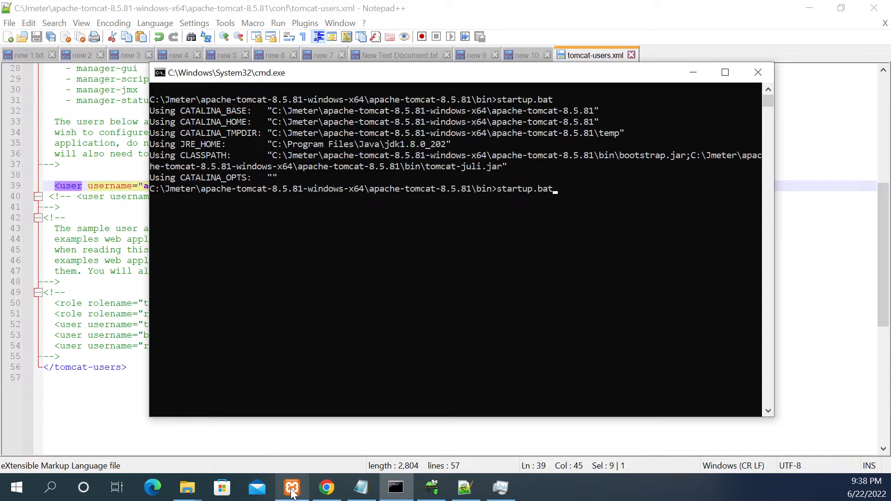
left_click(292, 488)
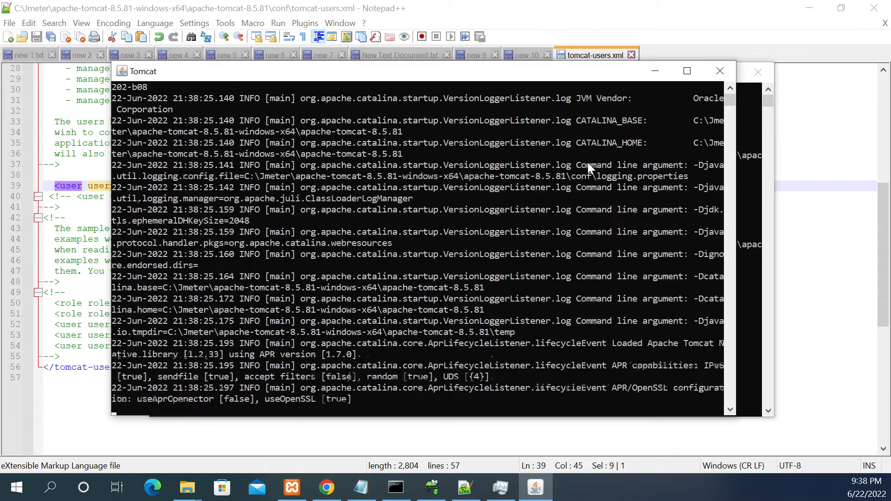
scroll("down", 3)
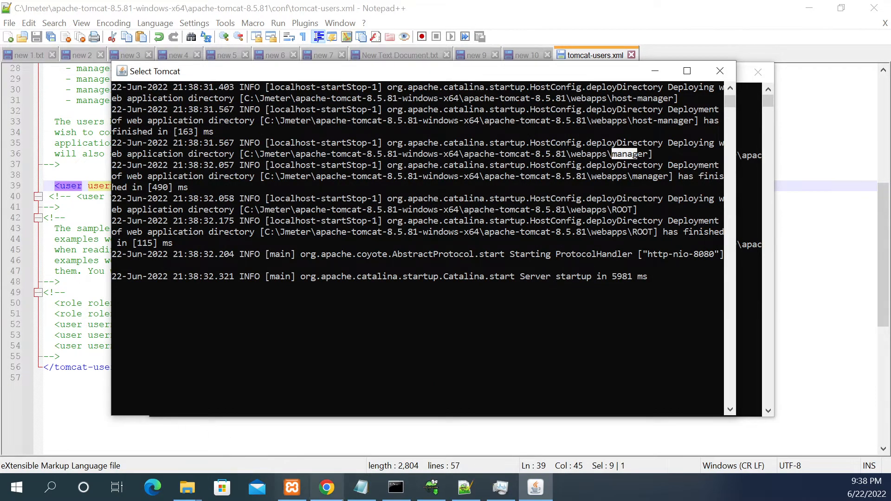
- Sign in to the Manager App as admin, now reaching the Applications list of deployed web apps
left_click(326, 487)
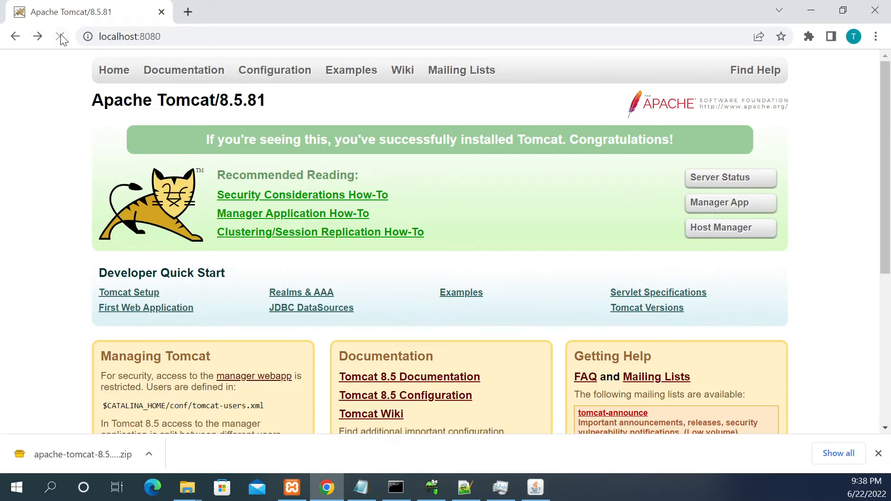
left_click(731, 202)
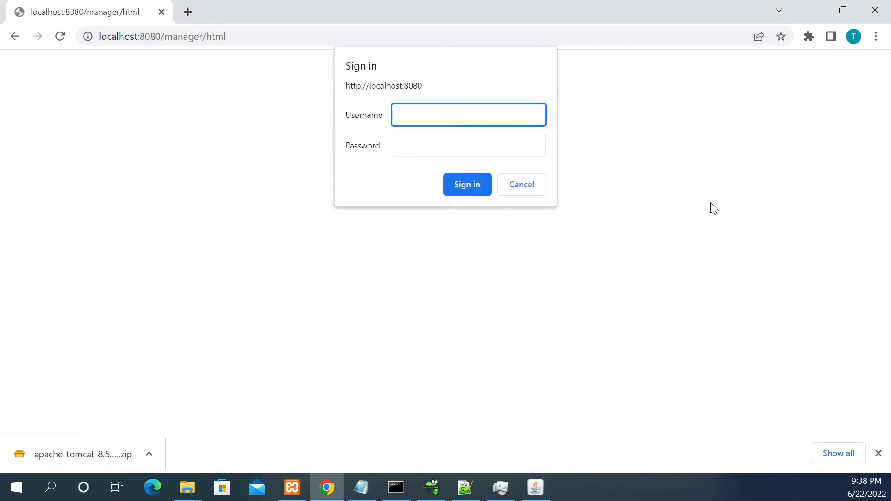
type("admin")
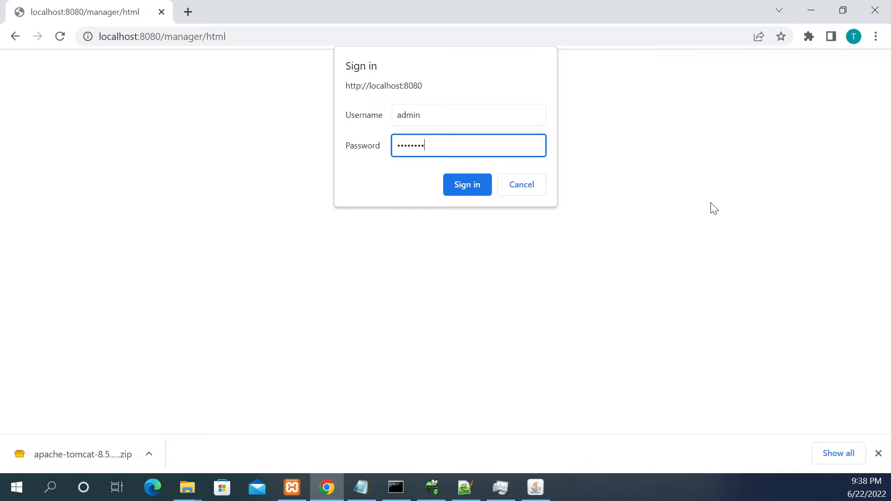
left_click(466, 183)
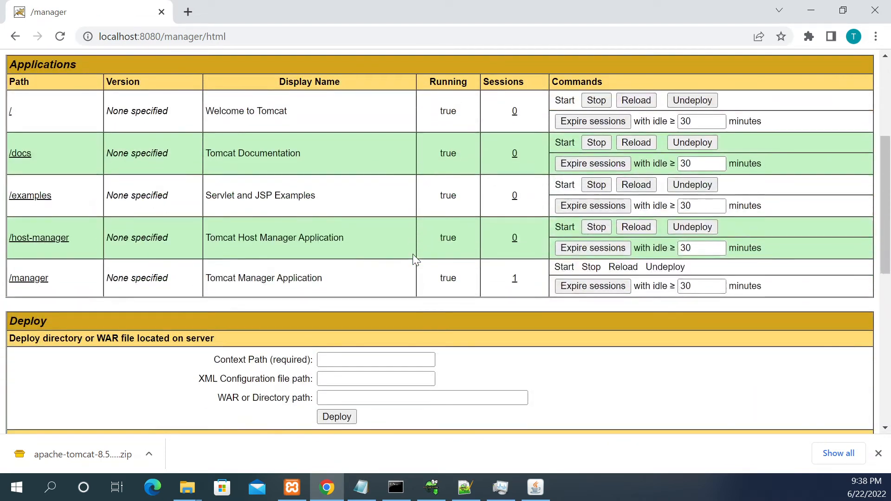
- Reach the Deploy section and start choosing a WAR file to upload
scroll("down", 3)
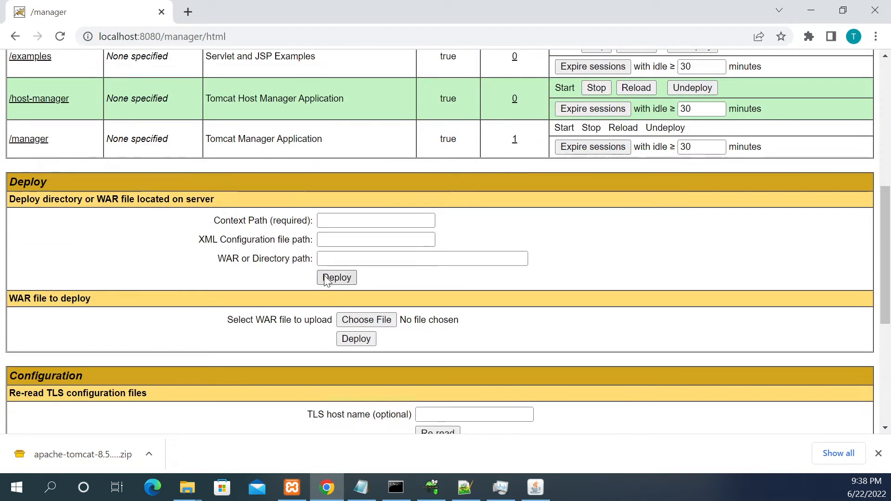
left_click(365, 319)
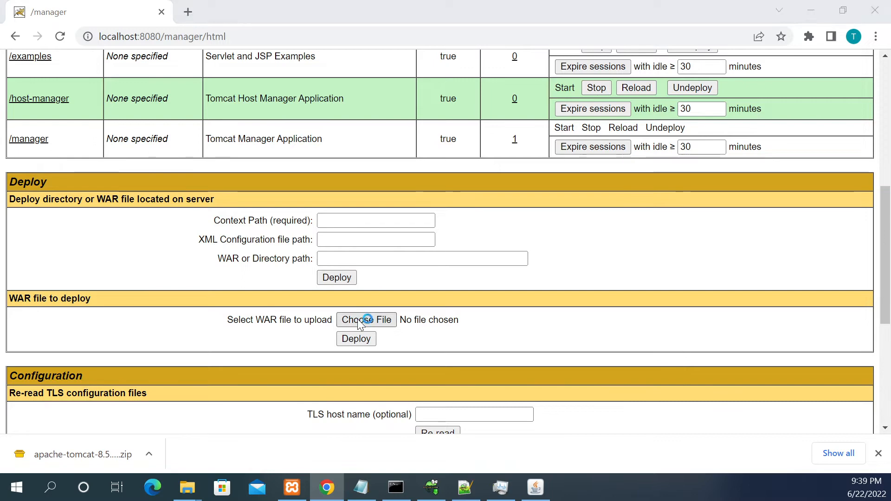
- Cancel the WAR file chooser and activate the WAR or Directory path field instead
left_click(366, 320)
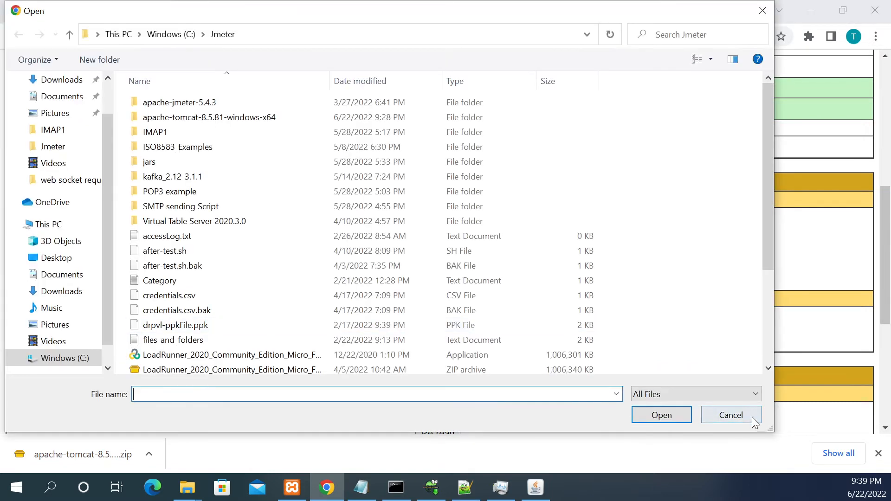
left_click(732, 415)
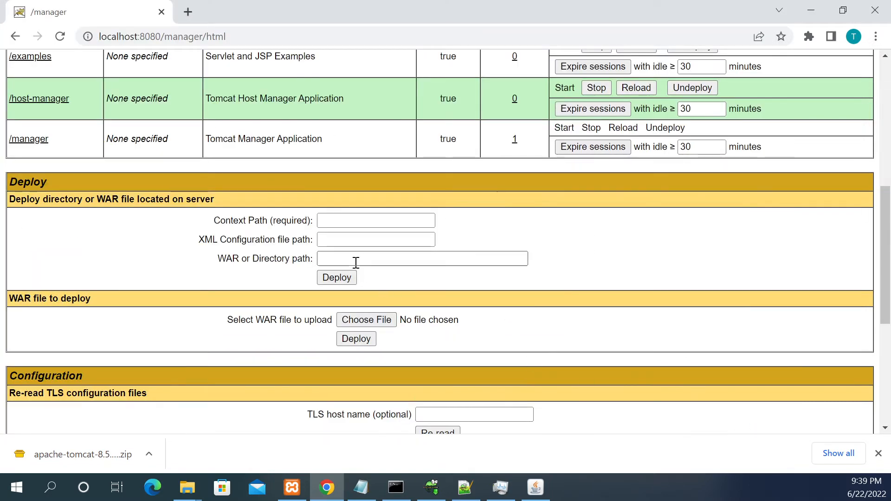
mouse_move(320, 266)
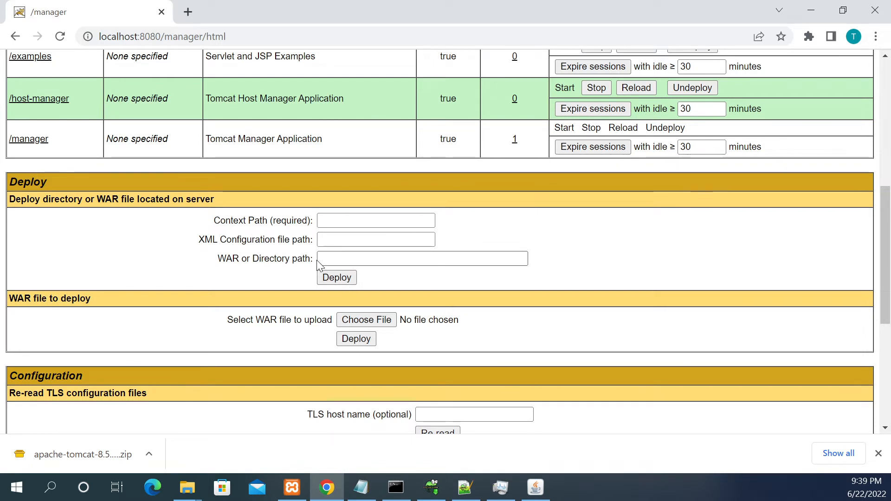
left_click(421, 258)
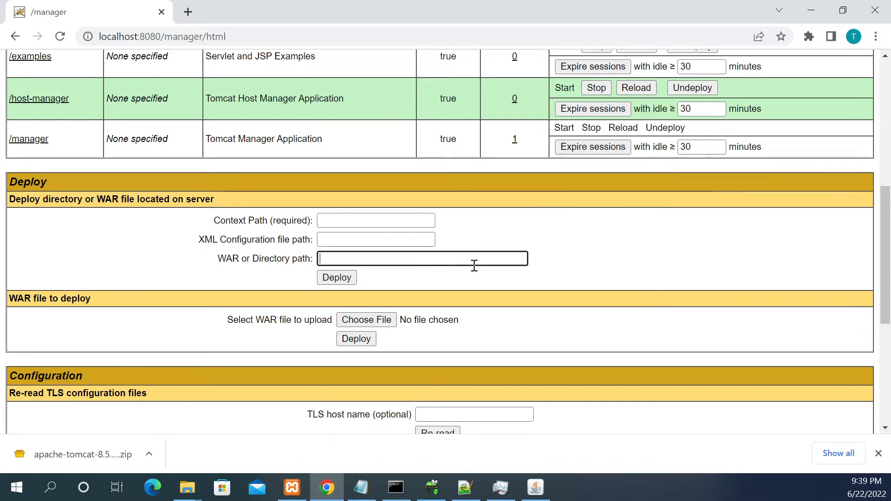
mouse_move(468, 259)
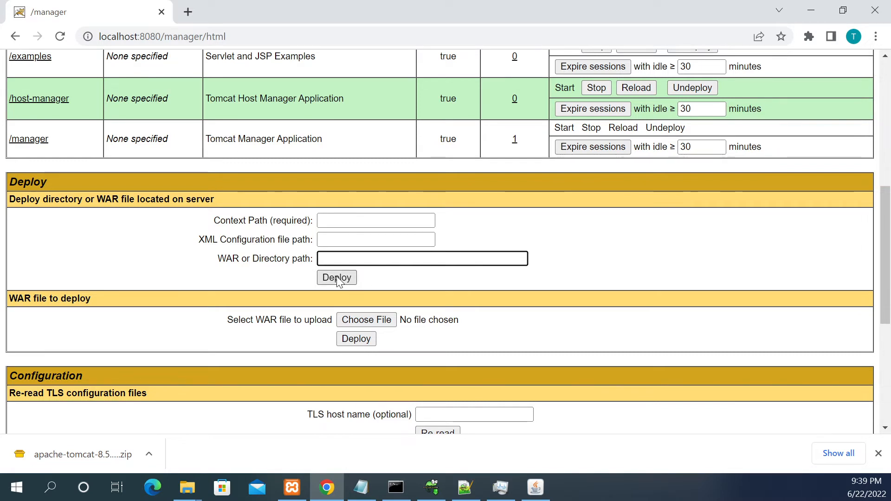
scroll("down", 3)
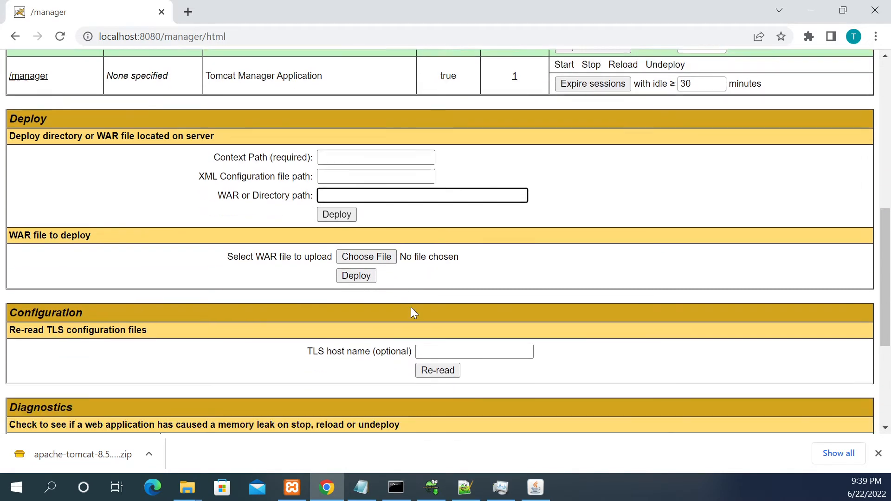
scroll("down", 3)
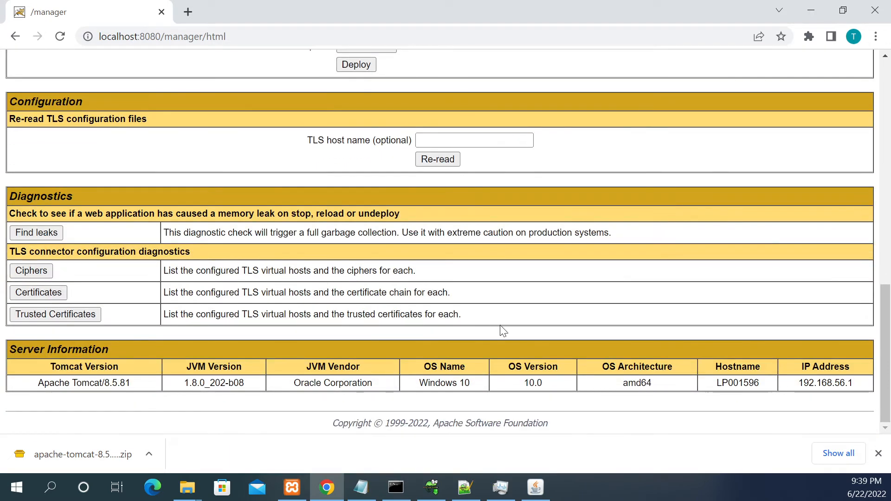
mouse_move(596, 218)
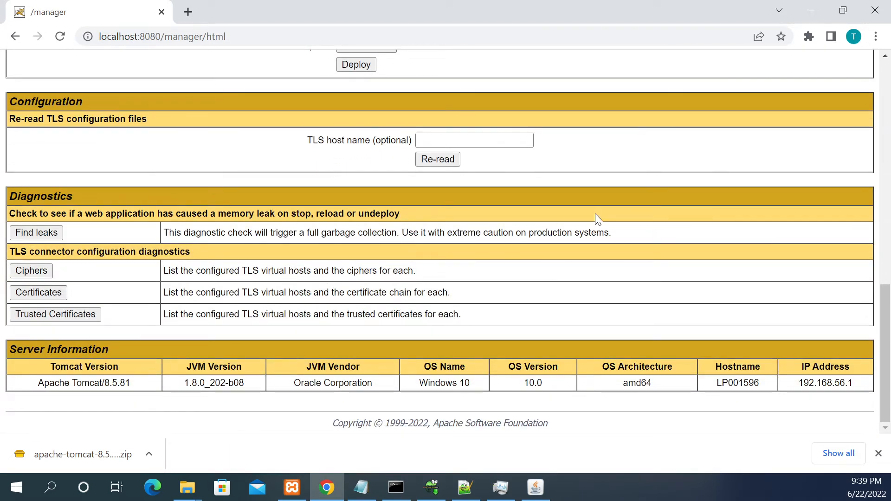
scroll("up", 3)
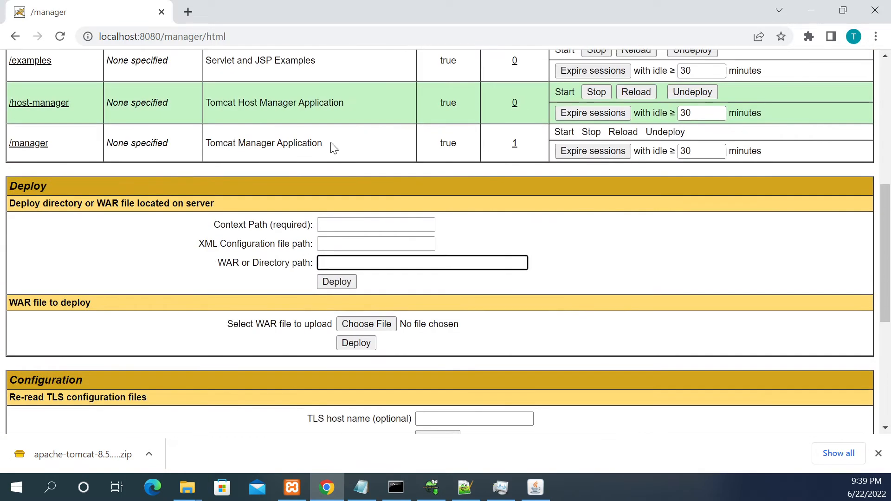
mouse_move(359, 135)
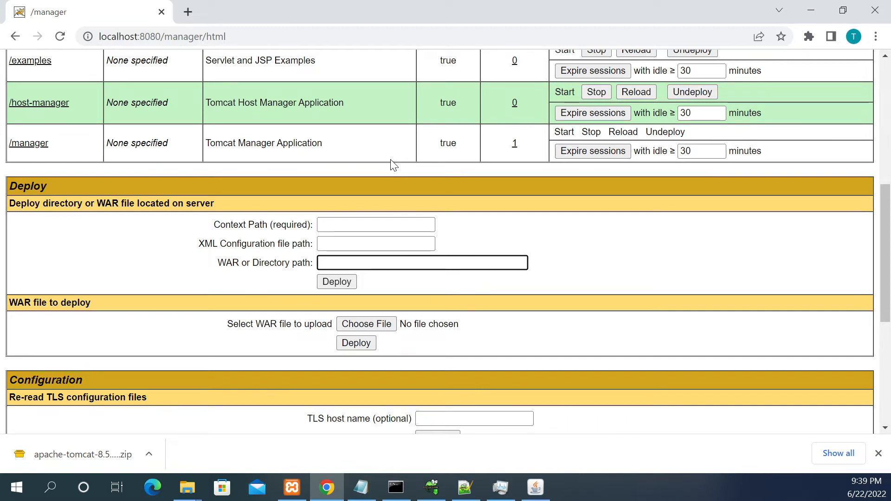
left_click(423, 262)
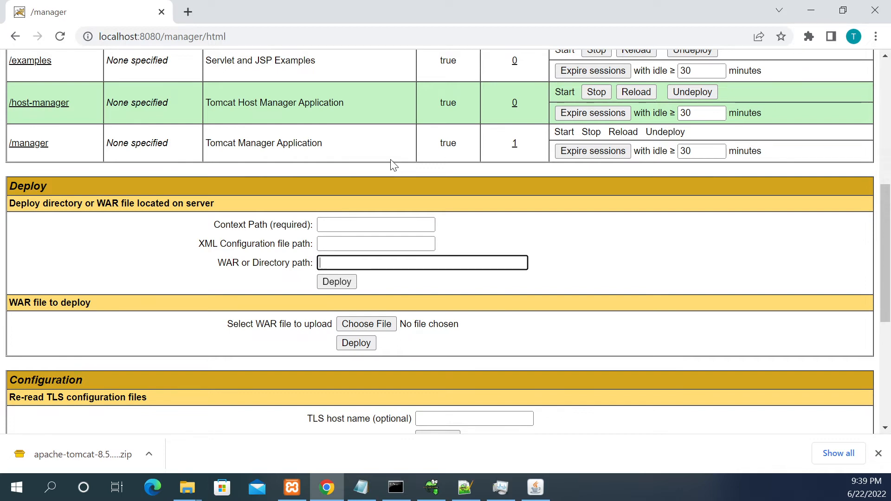
mouse_move(389, 178)
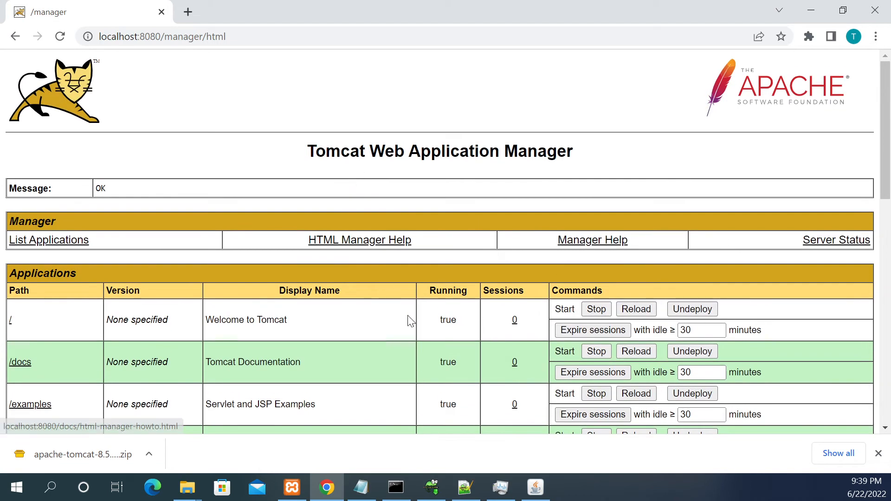
mouse_move(201, 179)
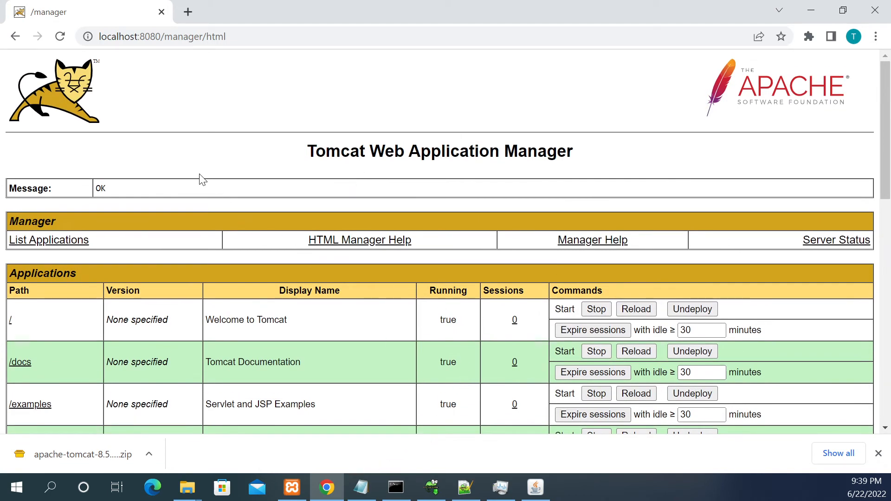
scroll("down", 3)
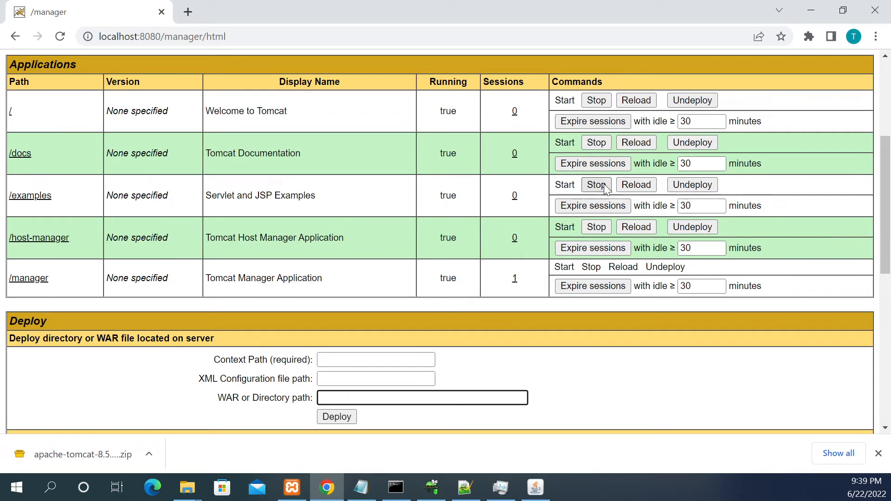
mouse_move(606, 152)
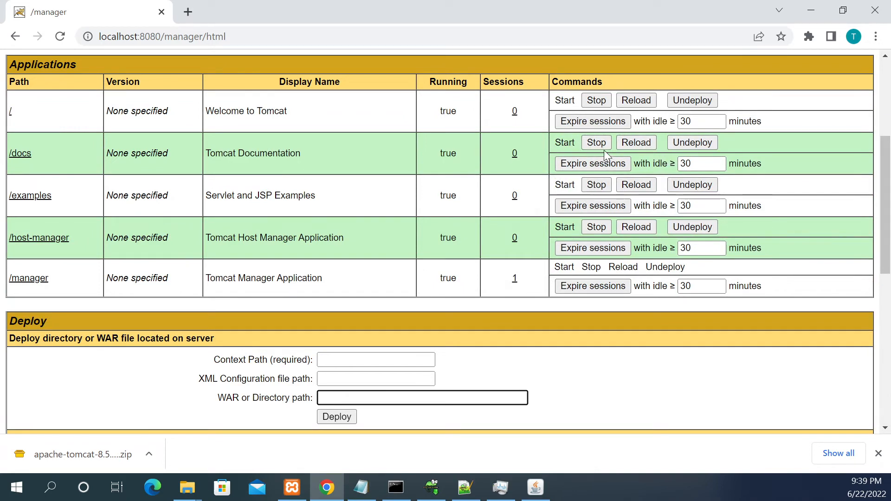
mouse_move(633, 241)
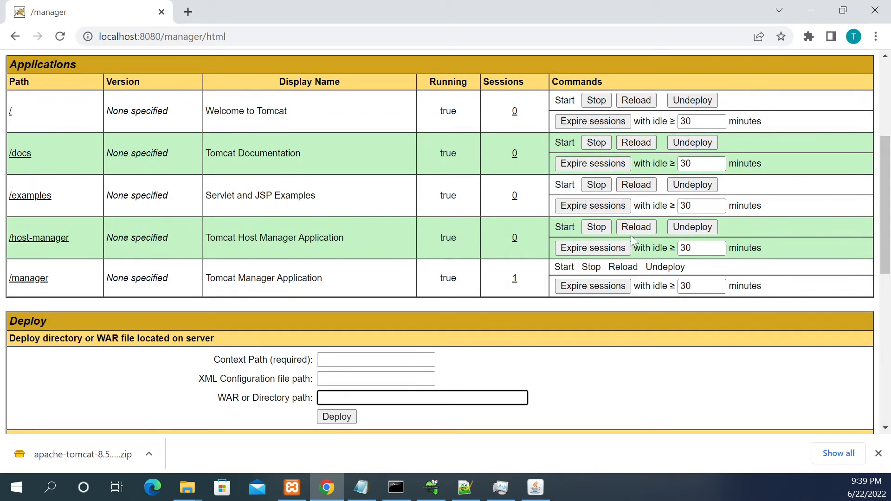
scroll("down", 3)
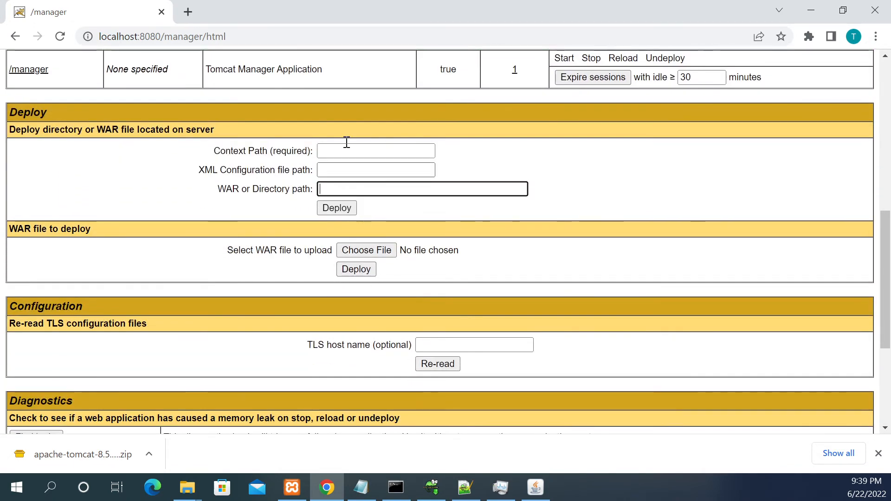
mouse_move(375, 185)
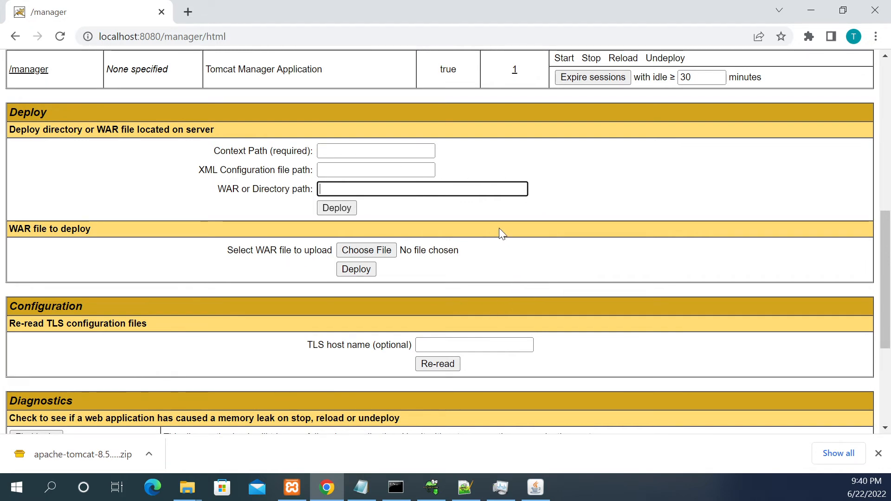
left_click(290, 487)
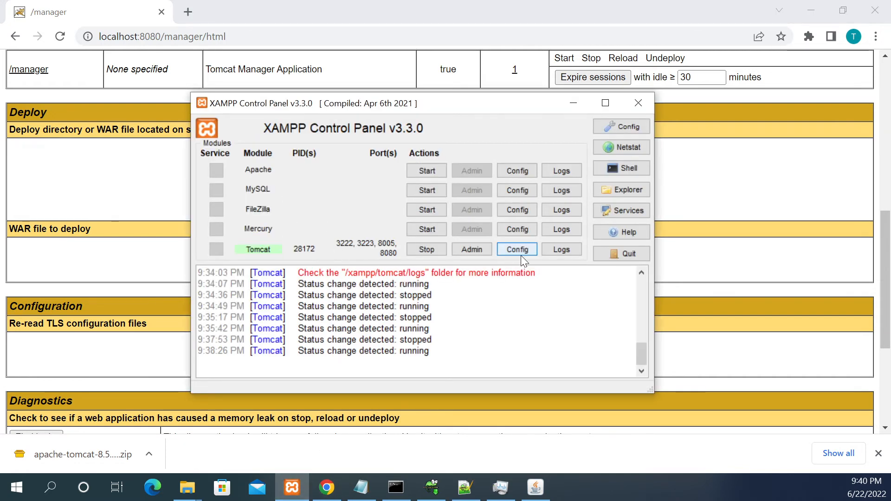
mouse_move(521, 254)
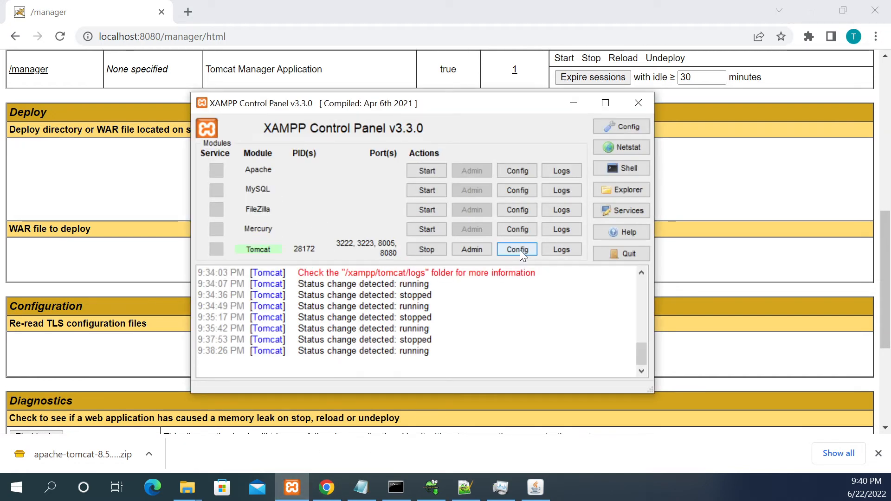
- From Tomcat's Config list (server.xml, tomcat-users.xml, web.xml, context.xml) choose tomcat-users.xml
left_click(516, 249)
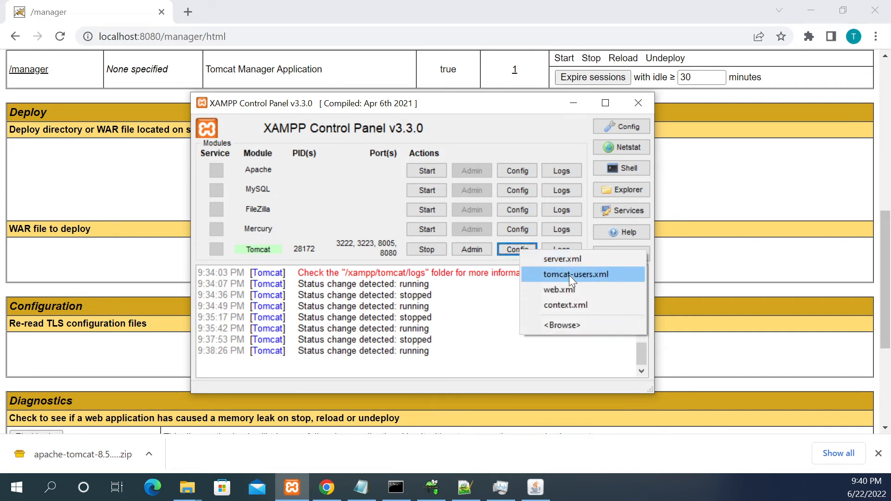
mouse_move(566, 280)
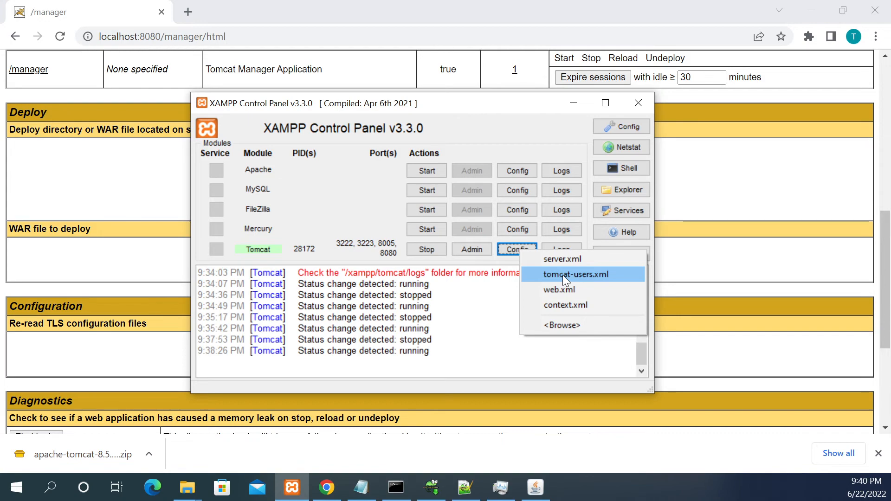
left_click(575, 273)
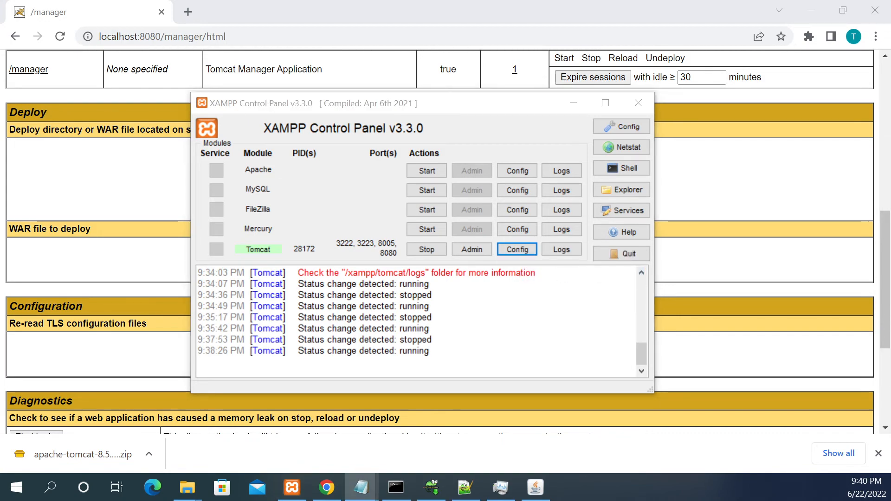
left_click(516, 248)
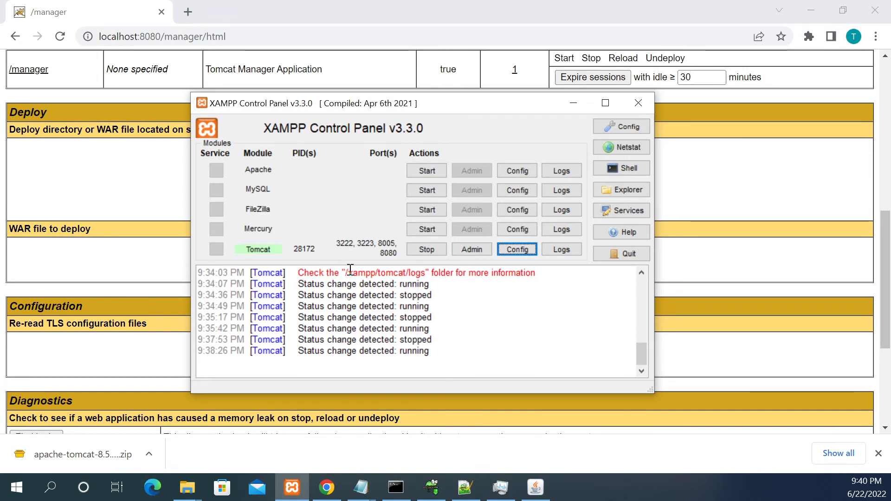
mouse_move(418, 301)
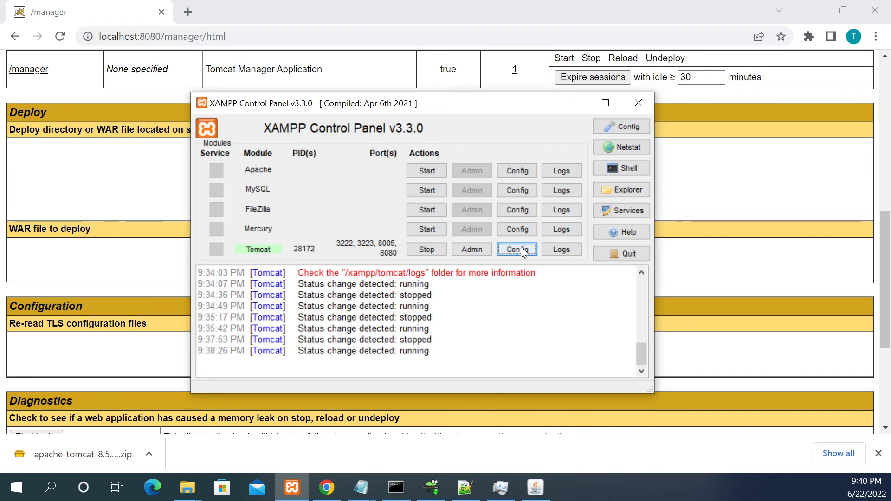
mouse_move(431, 266)
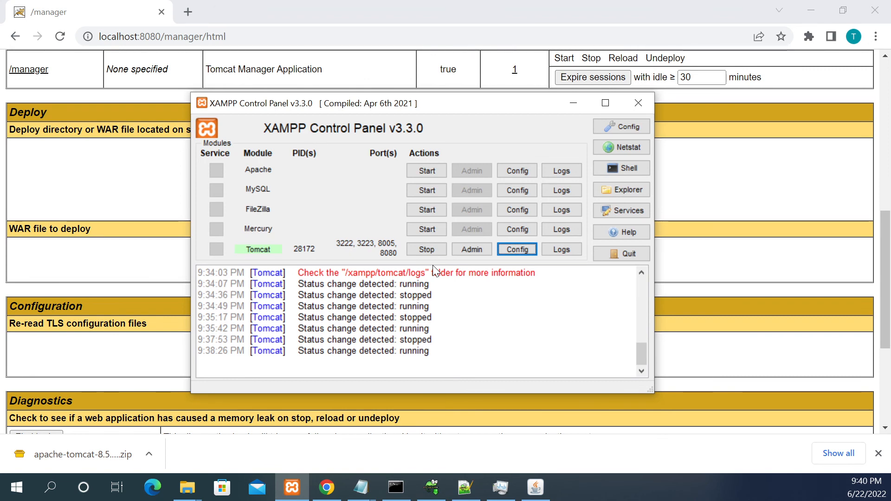
mouse_move(443, 273)
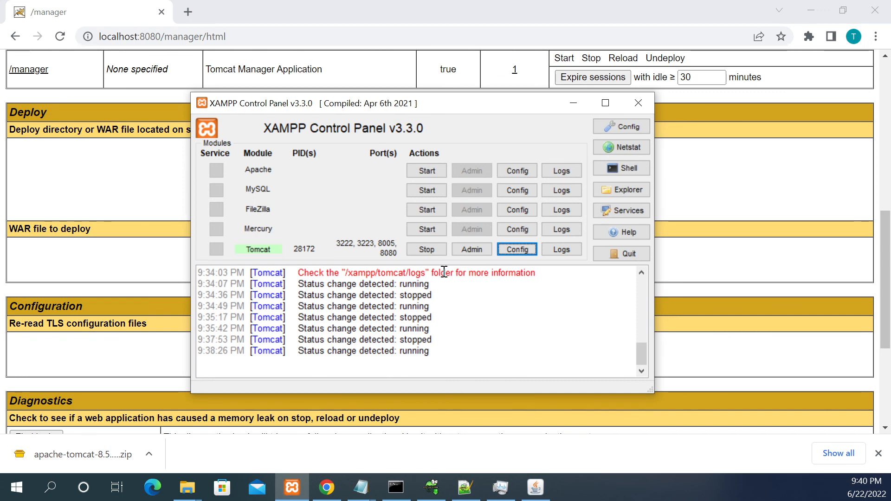
mouse_move(418, 290)
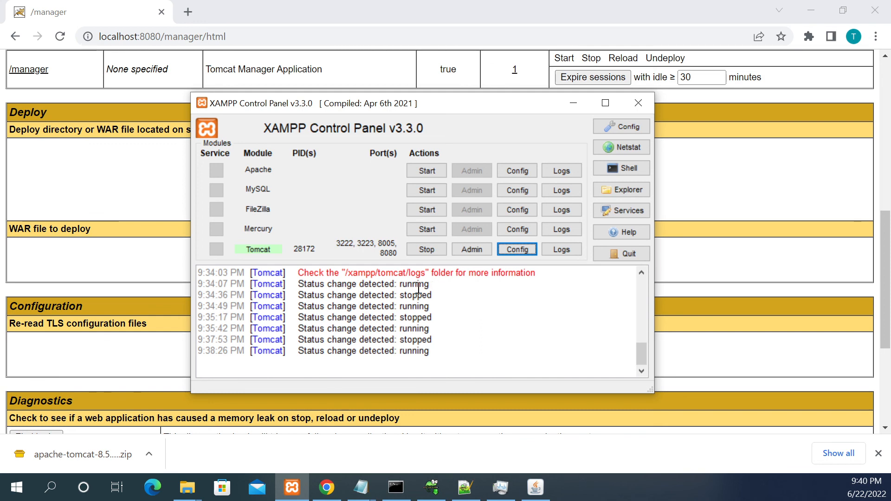